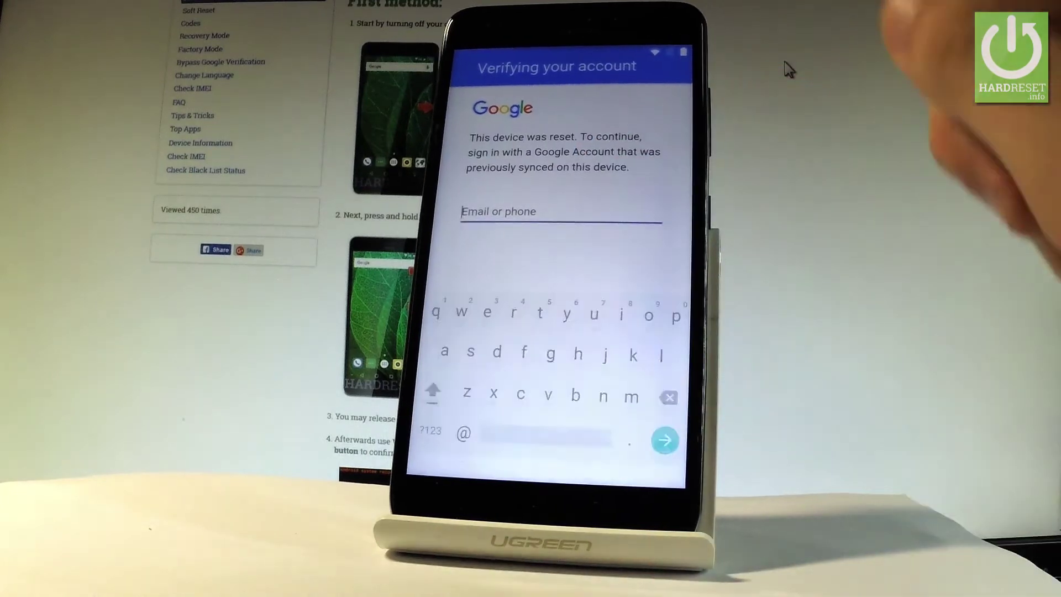
# Enter 'gg' in the Email or phone field to launch Chrome via the share option
pyautogui.write('gg')
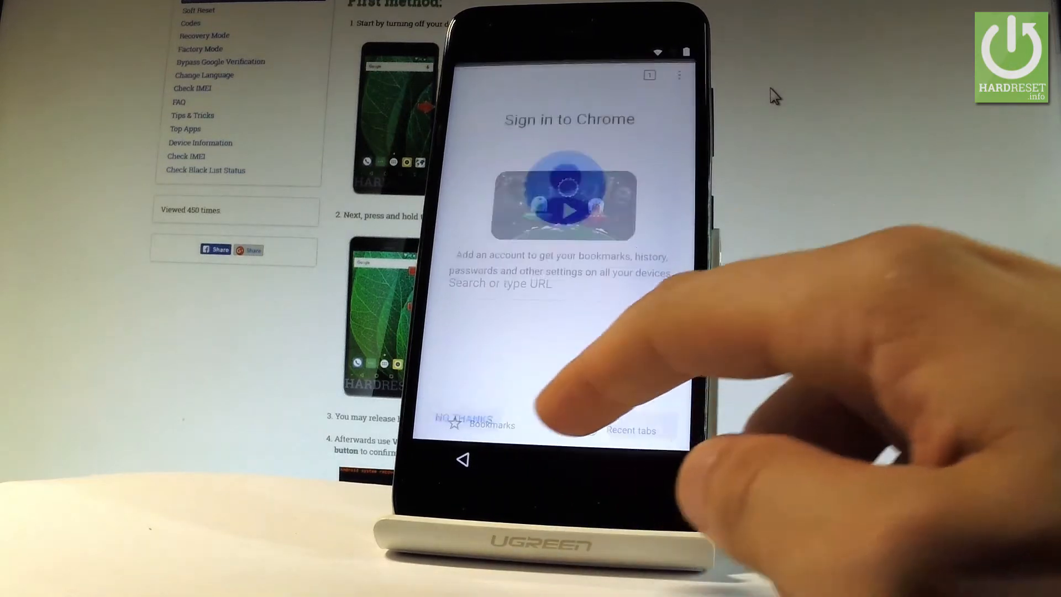
# Decline Chrome sign-in and start the Test DPC download from APKMirror
pyautogui.click(463, 422)
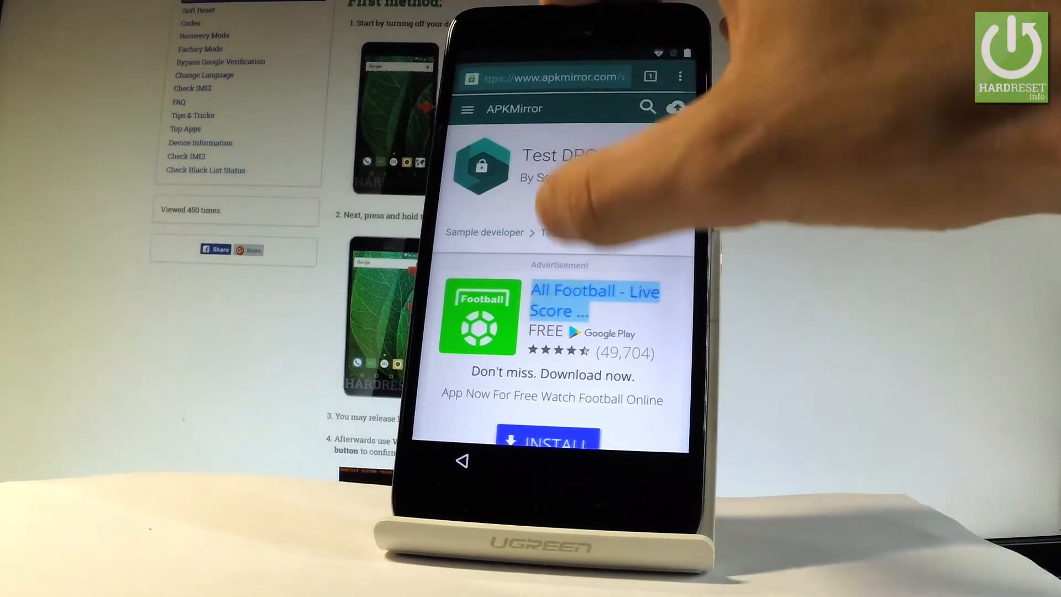
pyautogui.scroll(-3)
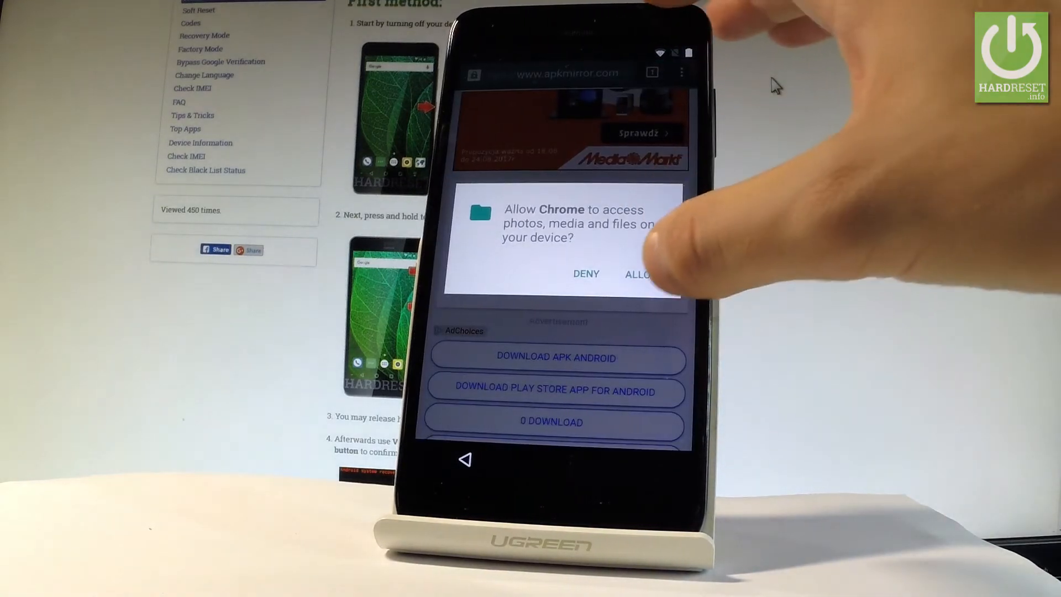
# Allow Chrome storage access and keep the Test DPC apk despite the harmful-file warning
pyautogui.click(645, 273)
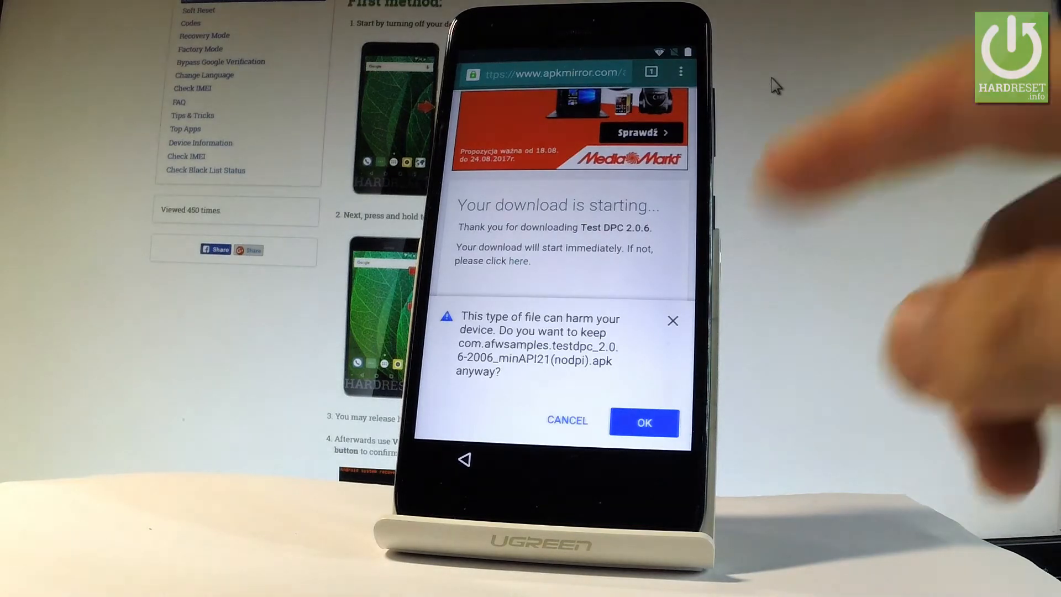
pyautogui.click(644, 423)
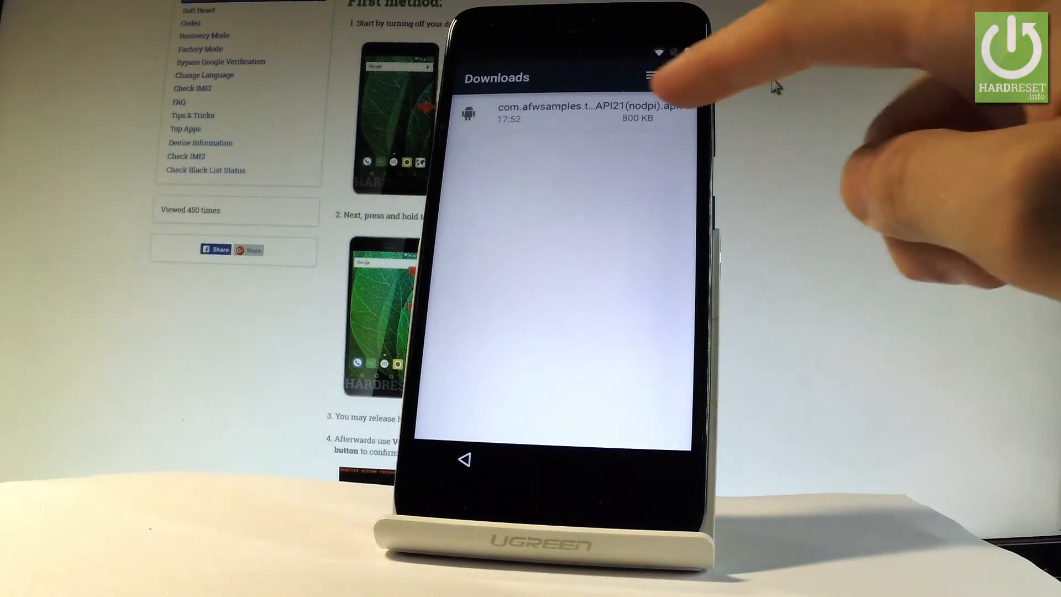
# Enable installs from unknown sources and reopen the downloaded Test DPC apk
pyautogui.click(574, 110)
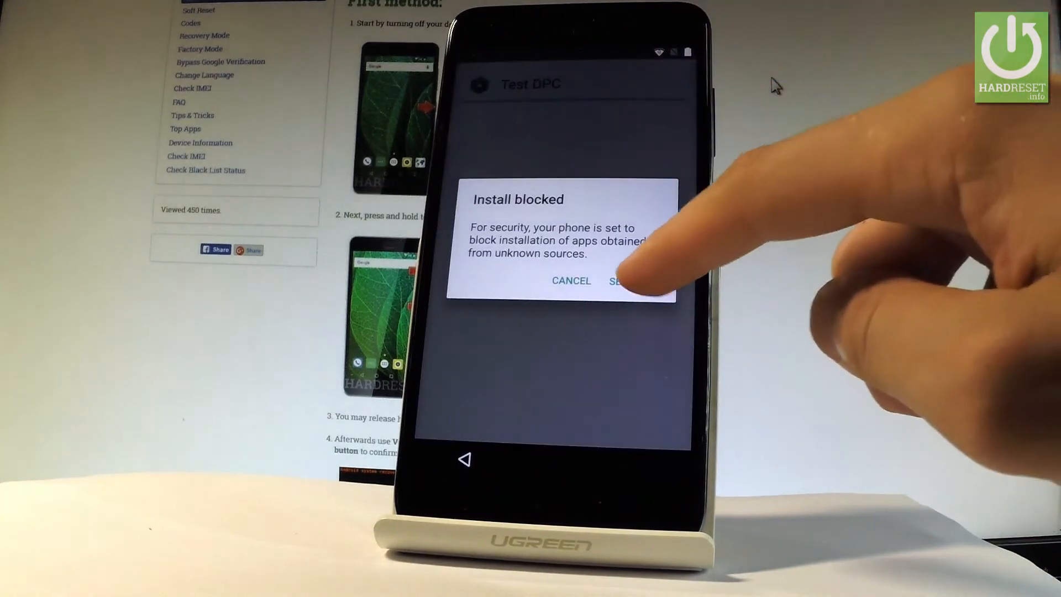
pyautogui.click(622, 280)
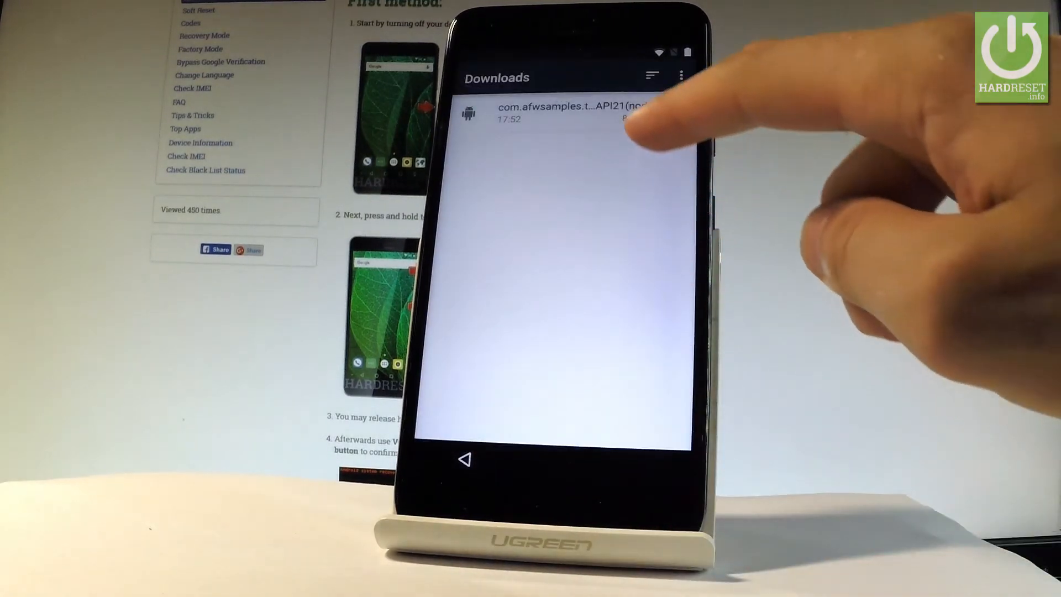
pyautogui.click(562, 110)
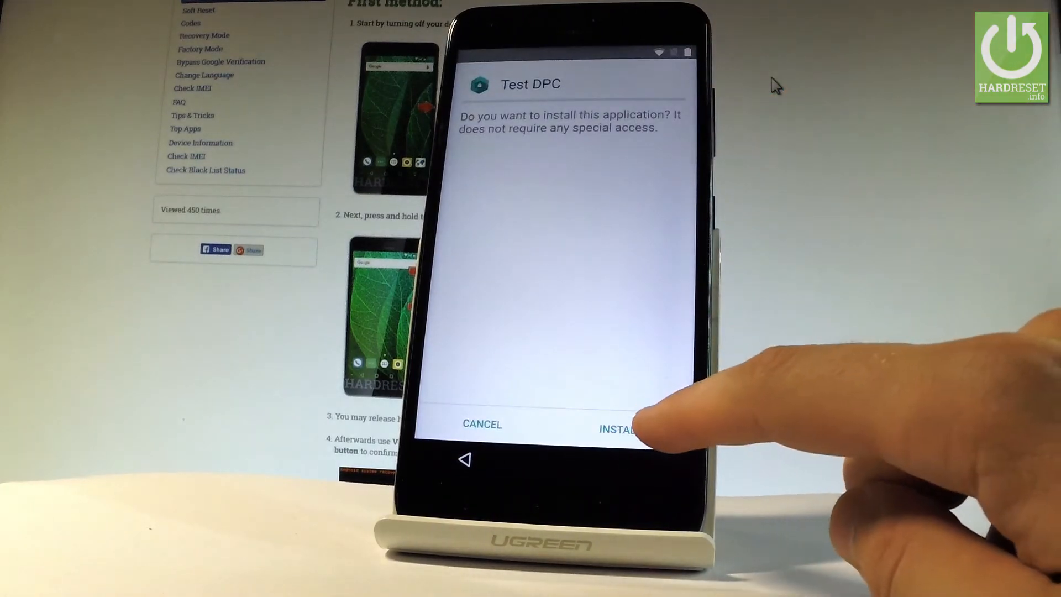
pyautogui.click(622, 427)
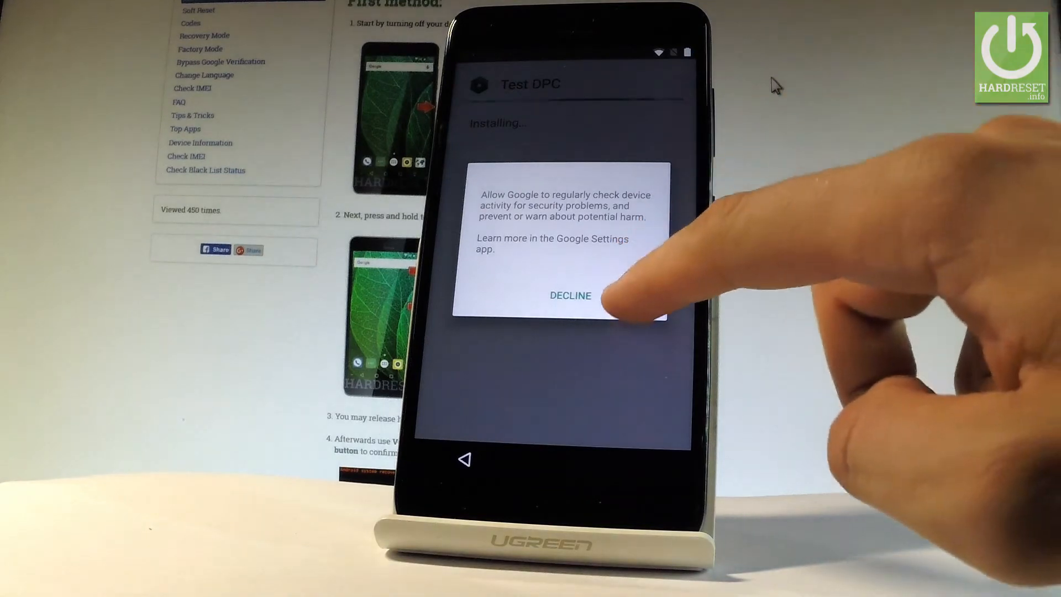
pyautogui.click(570, 296)
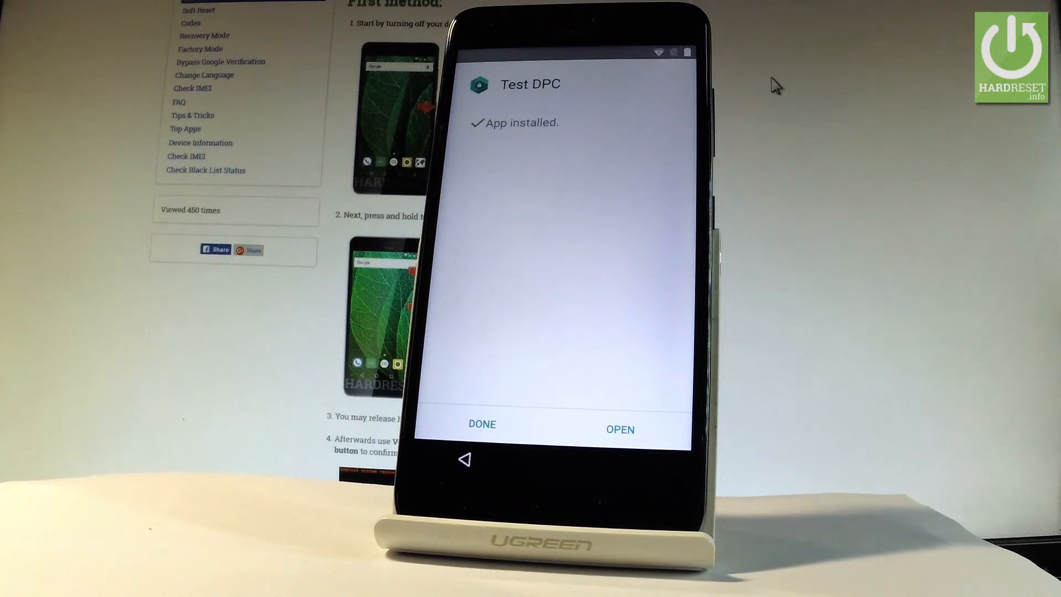
pyautogui.click(622, 427)
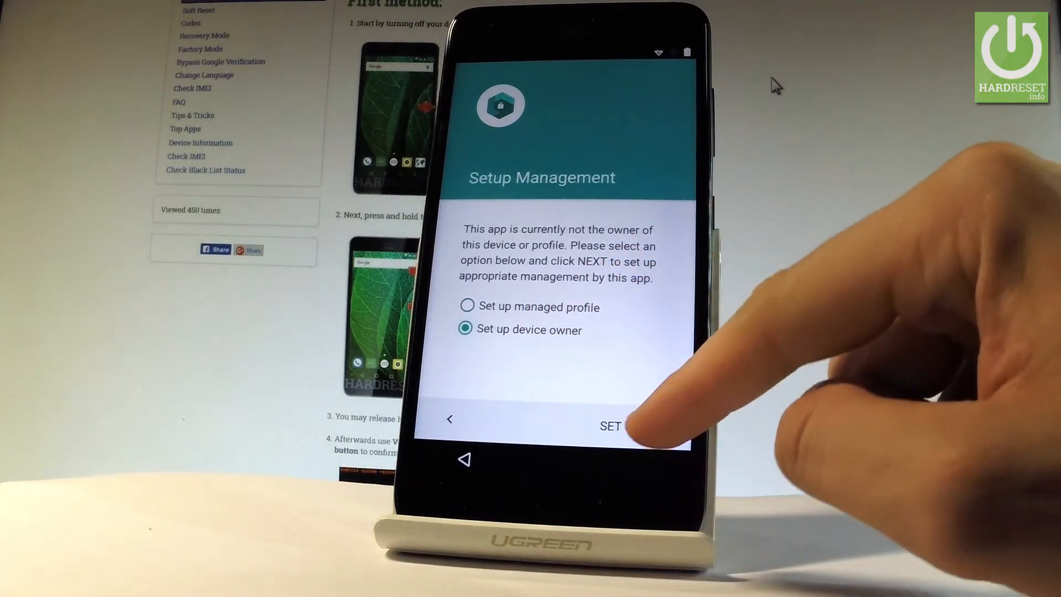
# Make Test DPC the device owner, accepting the administrator control warning
pyautogui.click(609, 426)
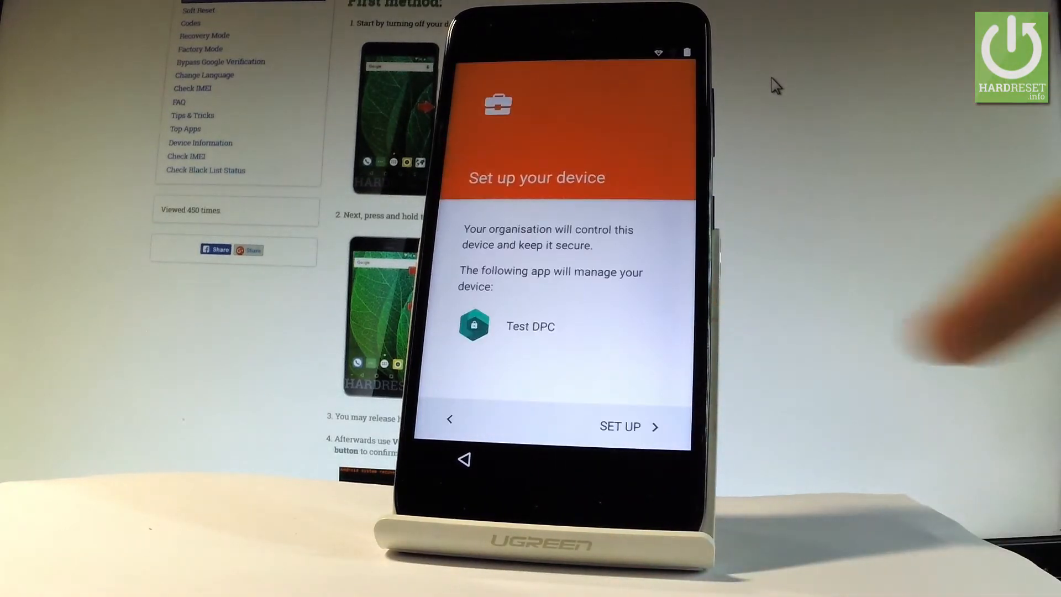
pyautogui.click(620, 427)
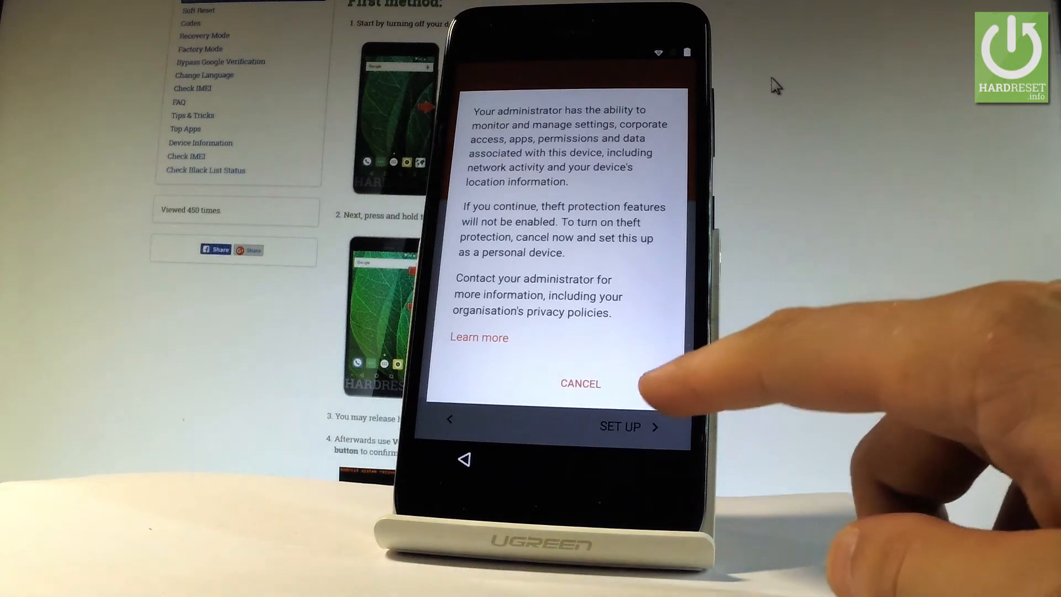
pyautogui.click(621, 426)
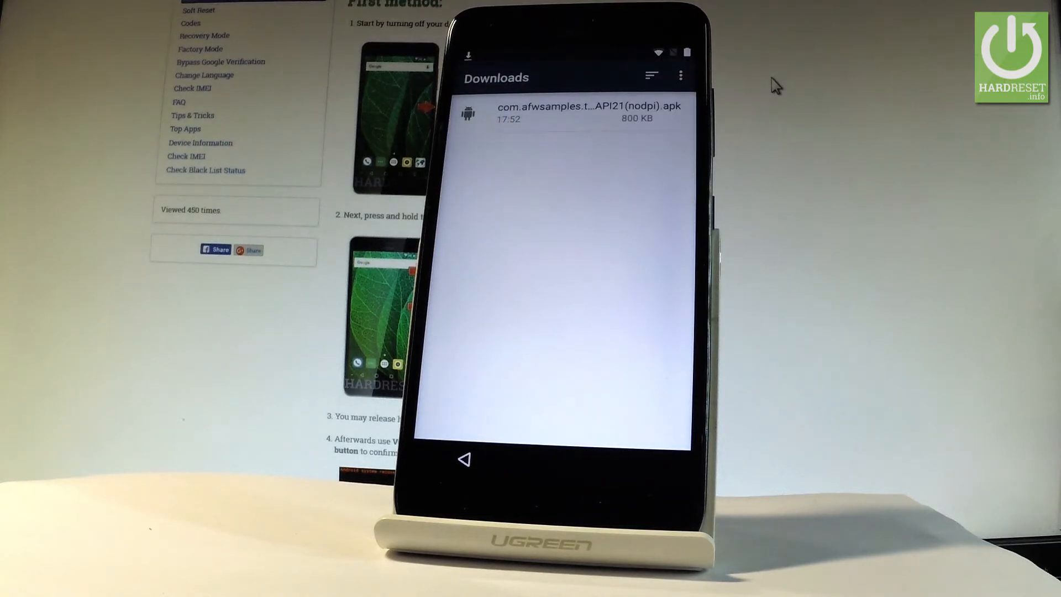
# Reinstall the Test DPC apk as an update and launch it as device owner
pyautogui.click(586, 112)
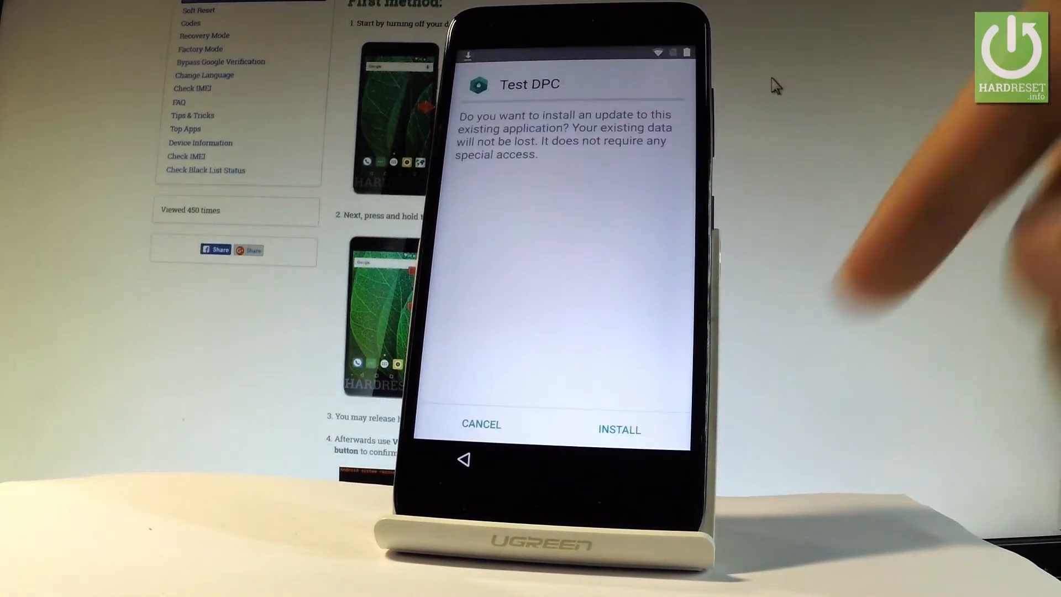
pyautogui.click(618, 429)
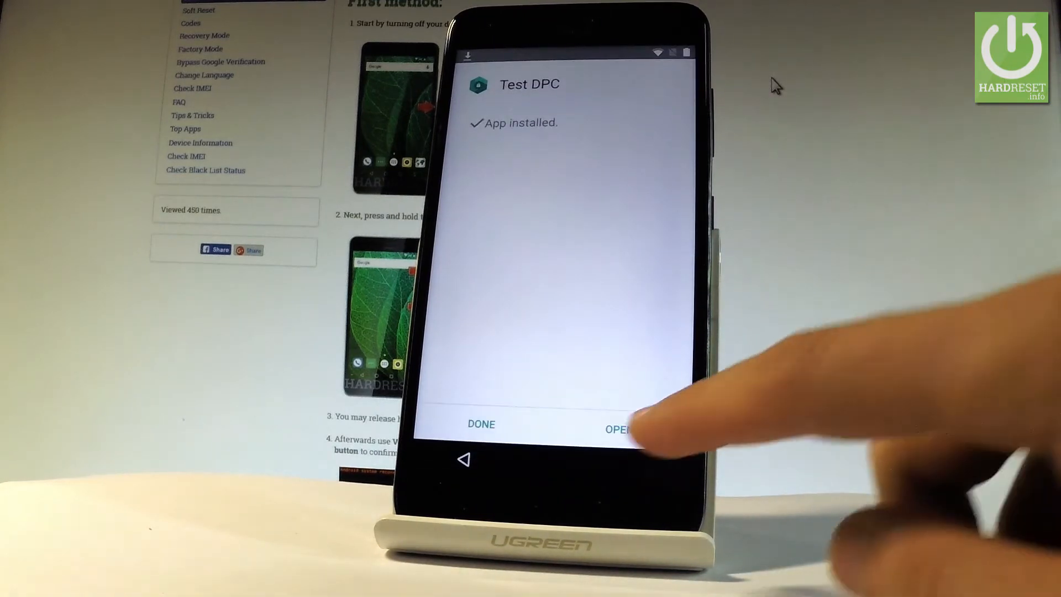
pyautogui.click(620, 424)
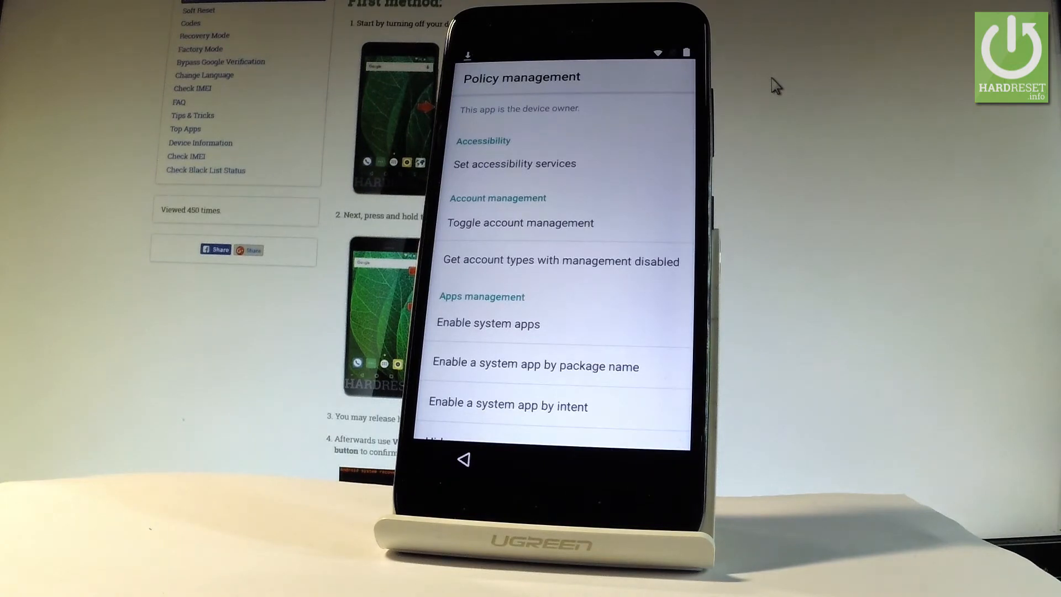
# Wipe the phone's data from Test DPC's Device owner management and confirm
pyautogui.scroll(-3)
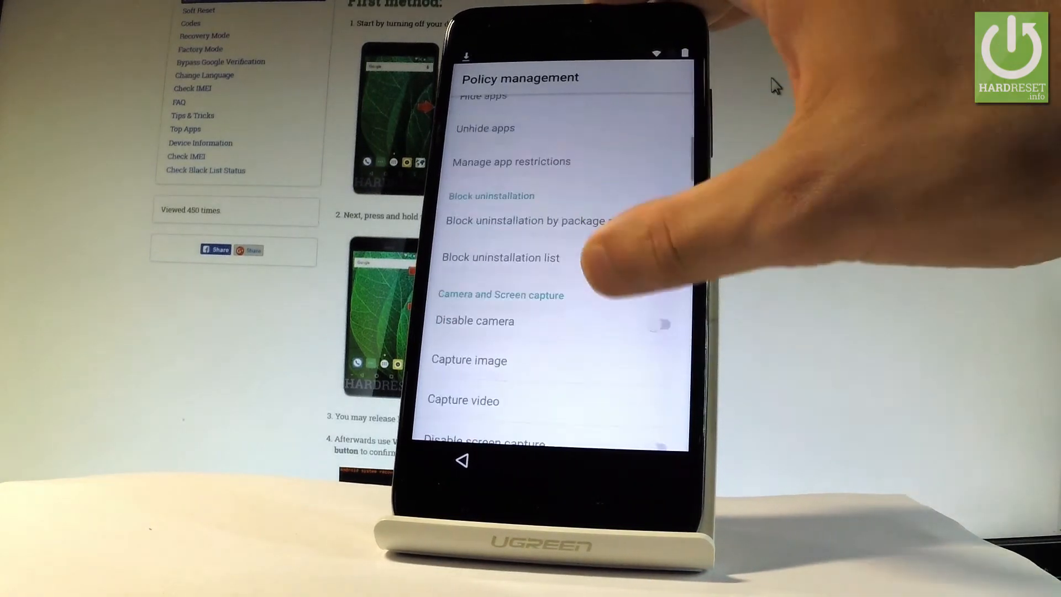
pyautogui.scroll(-3)
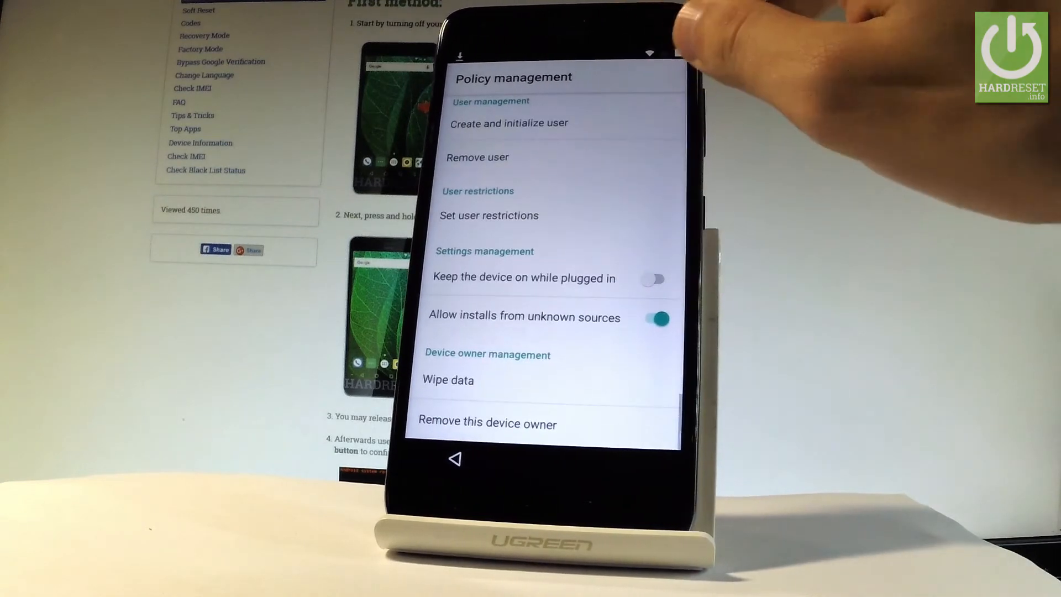
pyautogui.click(448, 380)
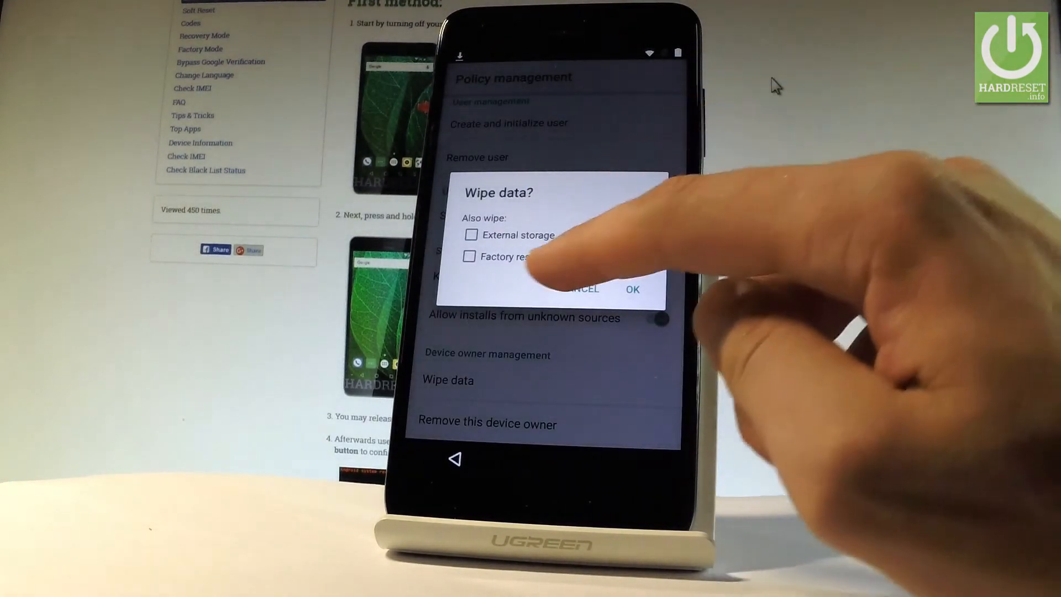
pyautogui.click(470, 257)
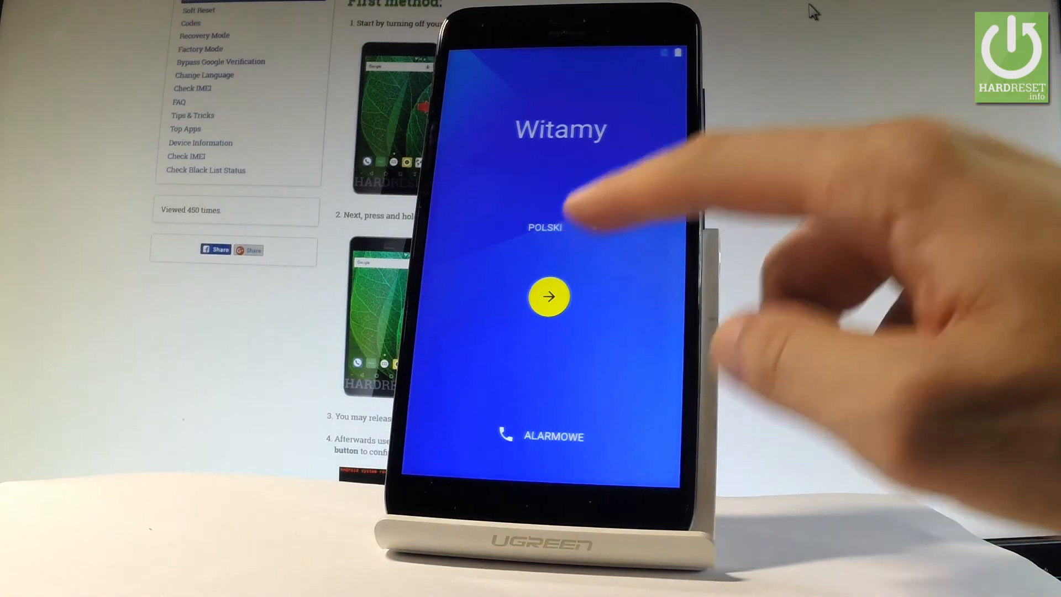
# Choose English (United States) as the setup language and start setup
pyautogui.click(545, 227)
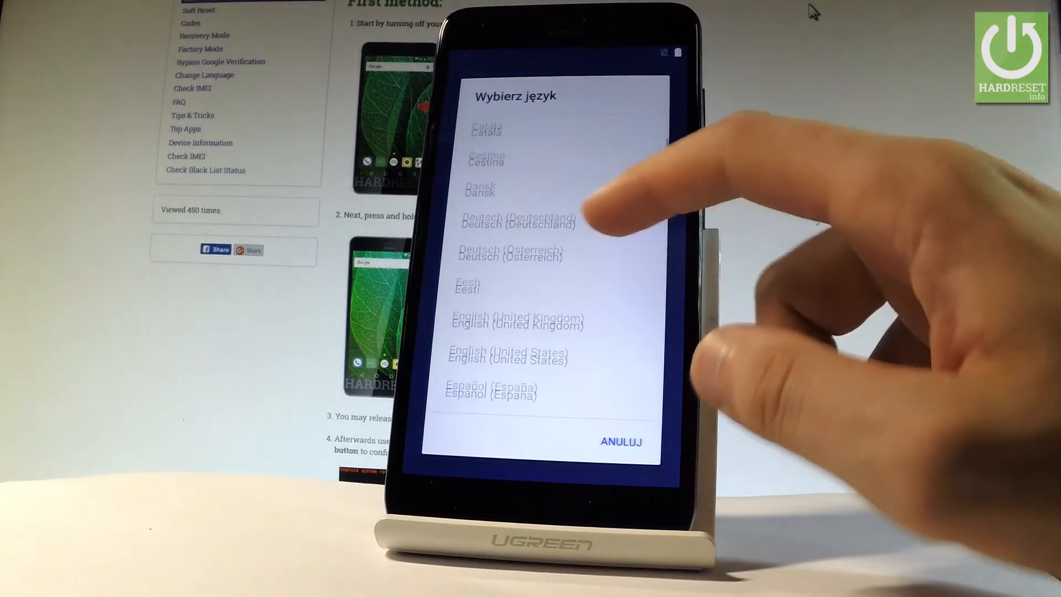
pyautogui.click(509, 359)
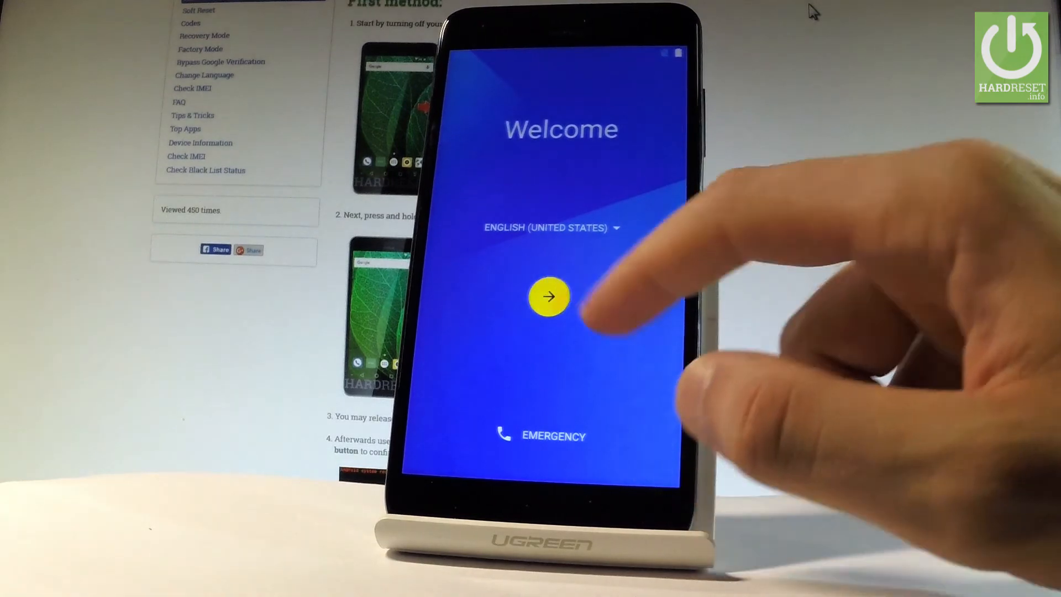
pyautogui.click(548, 296)
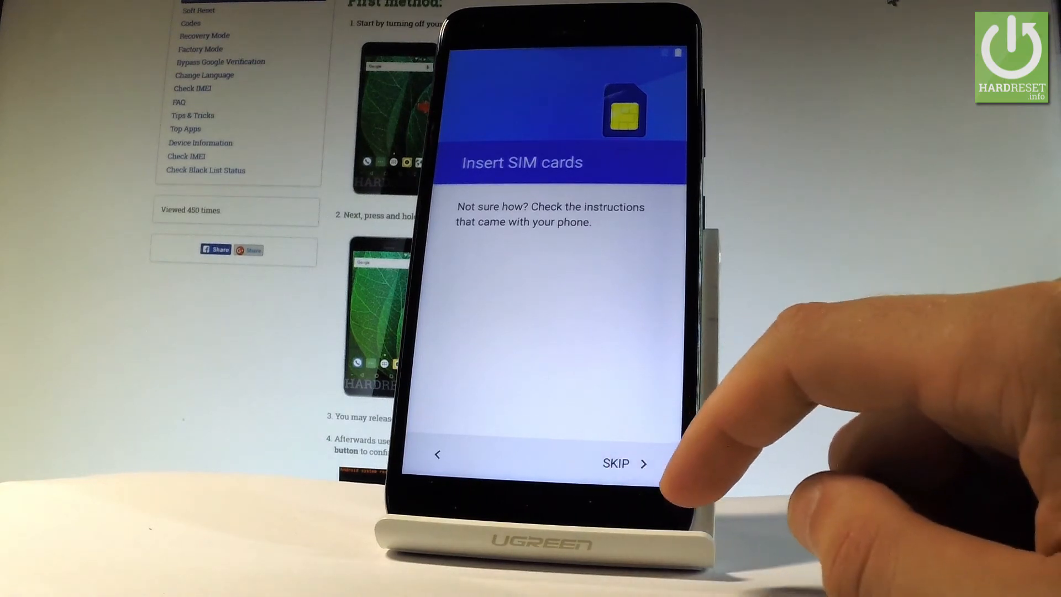
# Skip SIM, Wi-Fi, name and screen protection, accepting date and time, to finish setup
pyautogui.click(617, 463)
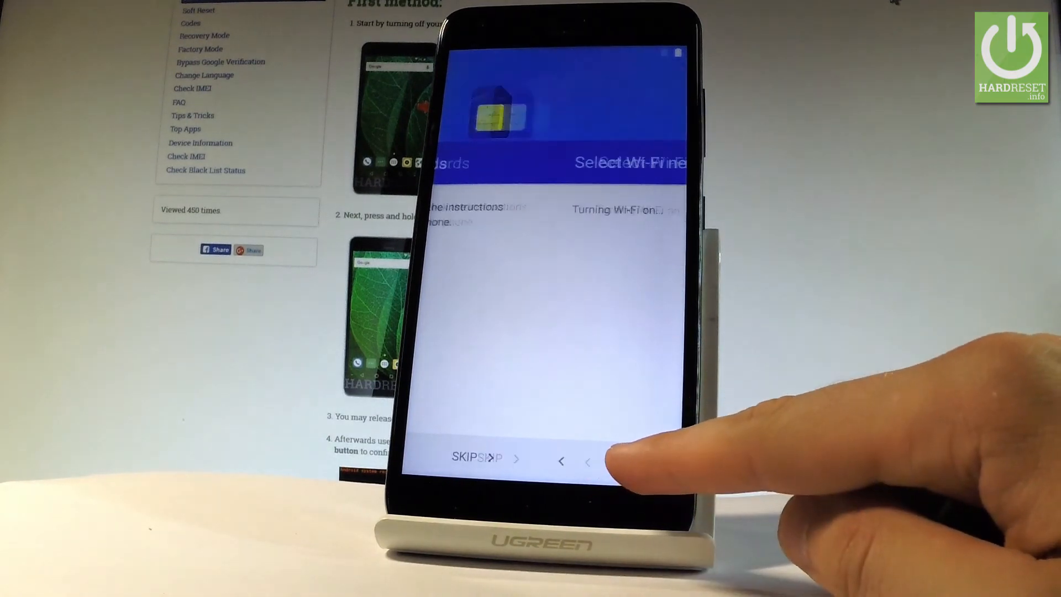
pyautogui.click(472, 456)
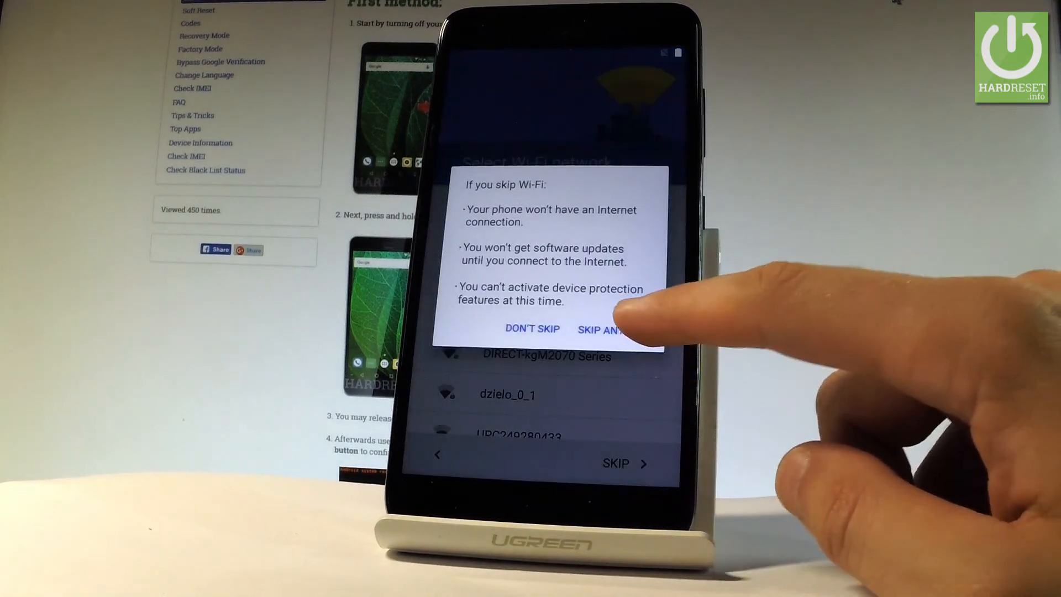
pyautogui.click(601, 328)
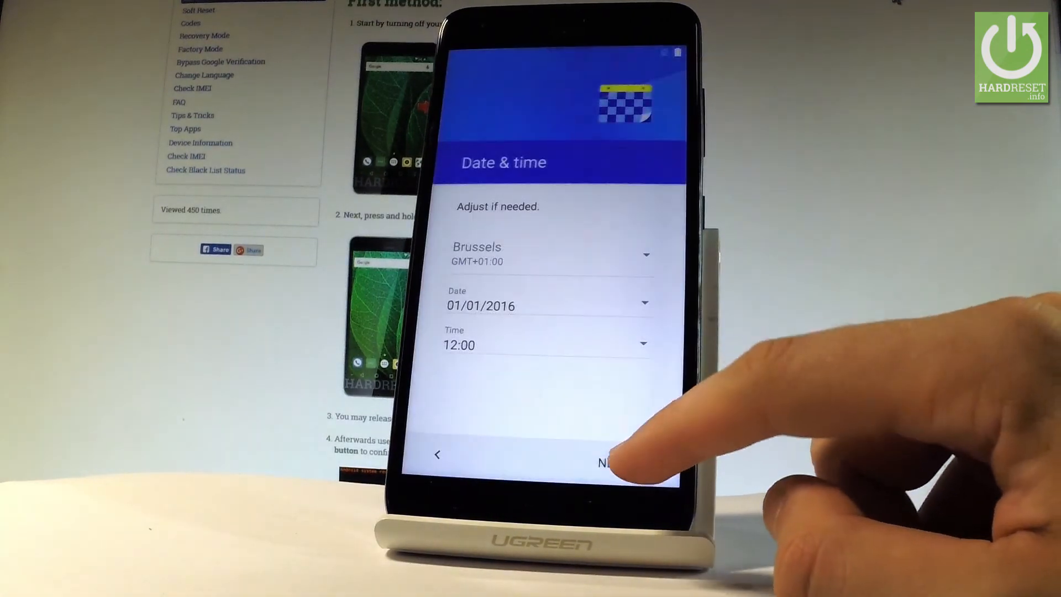
pyautogui.click(623, 460)
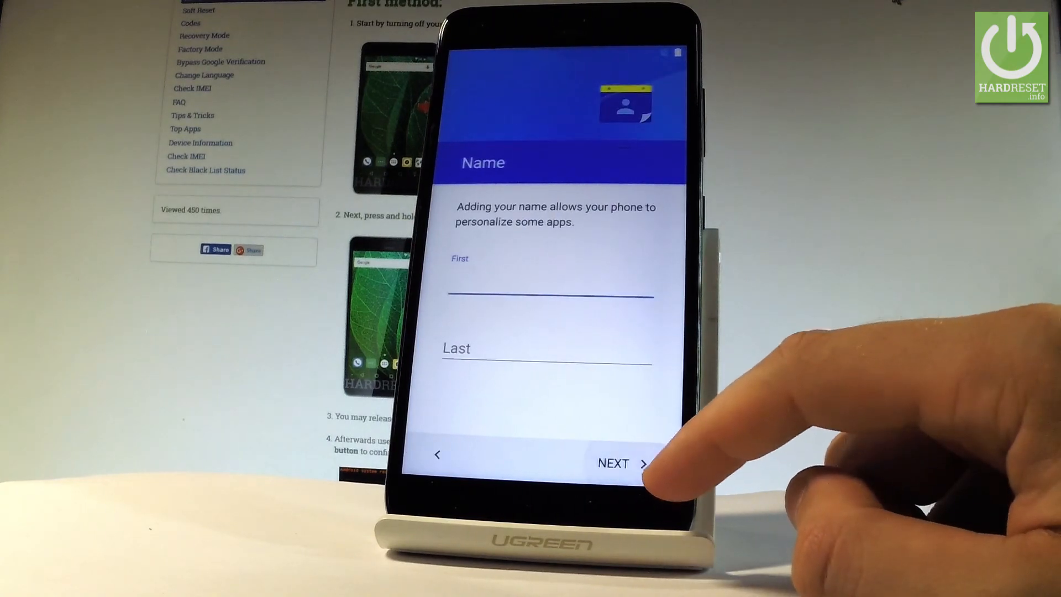
pyautogui.click(618, 463)
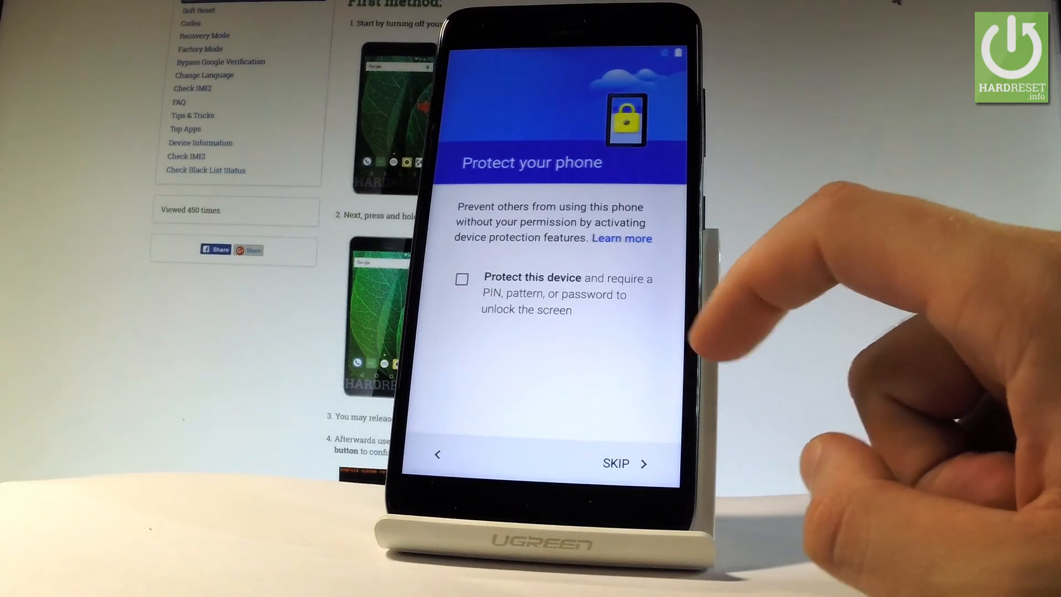
pyautogui.click(624, 463)
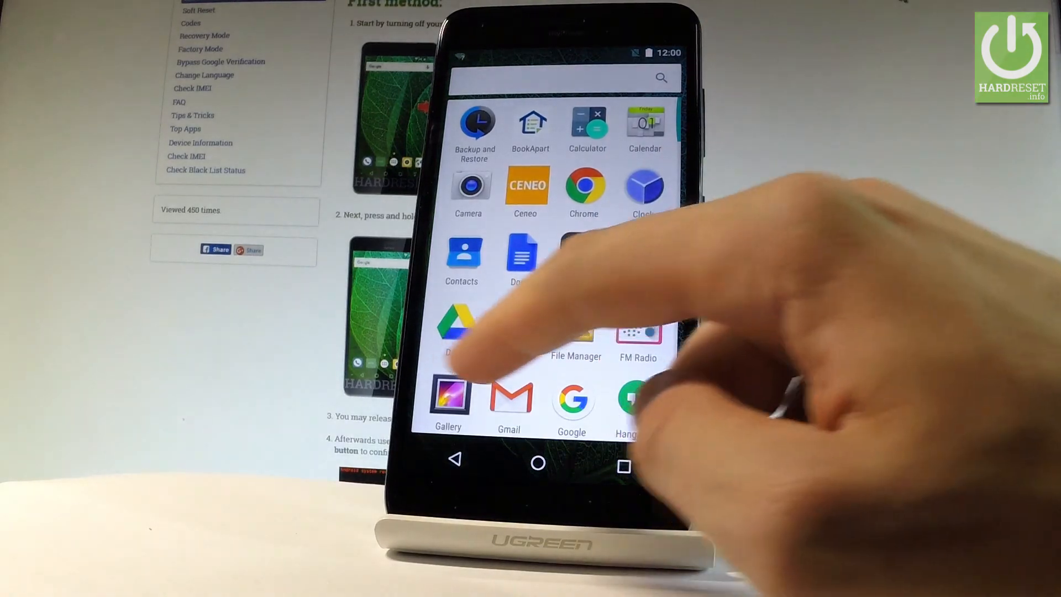
# Check the Settings Accounts page, which lists no Google account
pyautogui.scroll(-3)
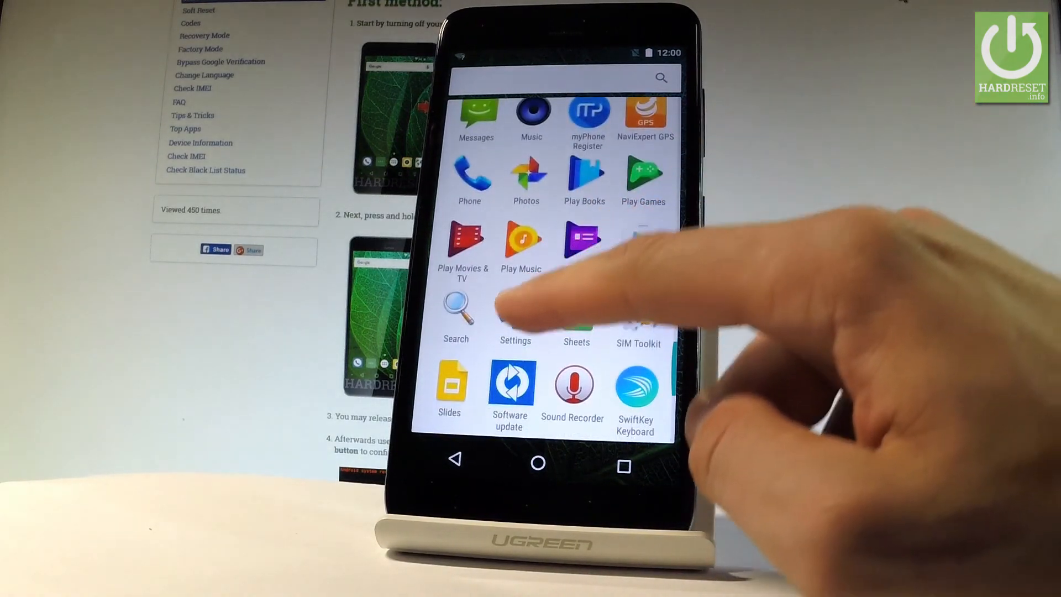
pyautogui.click(515, 308)
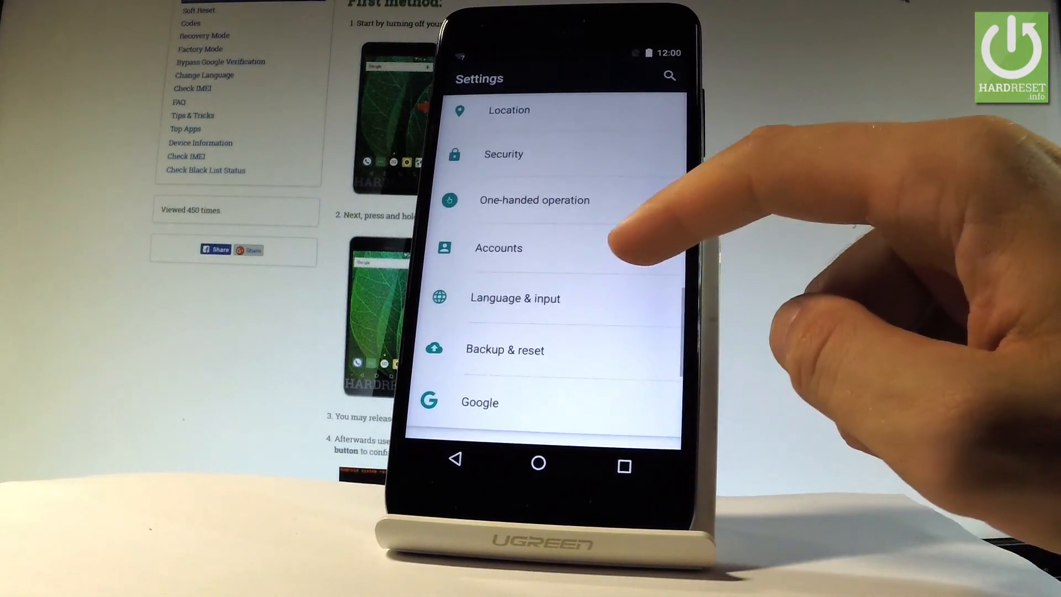
pyautogui.scroll(-3)
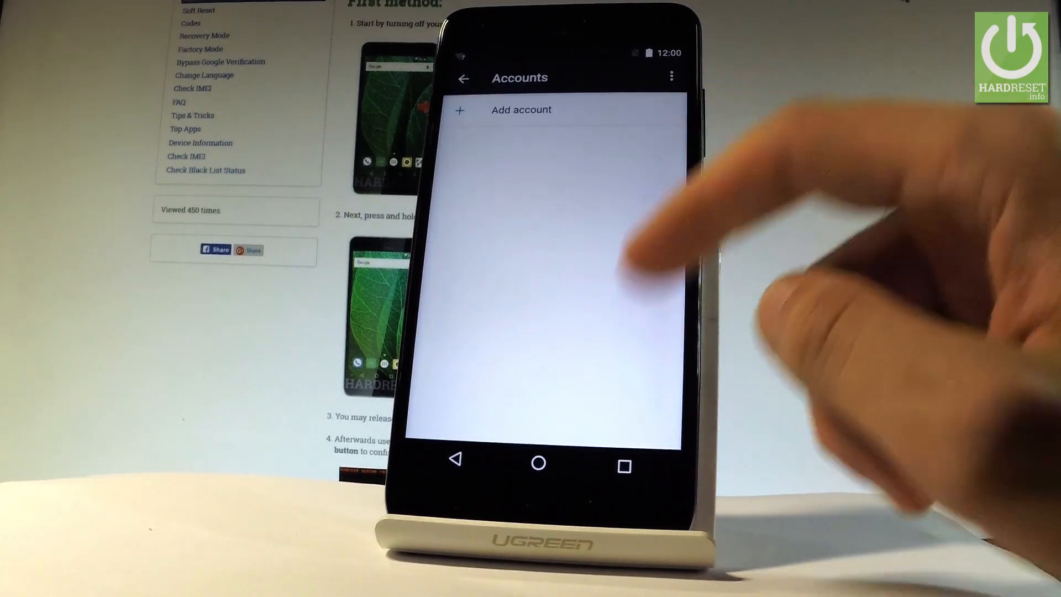
pyautogui.click(535, 467)
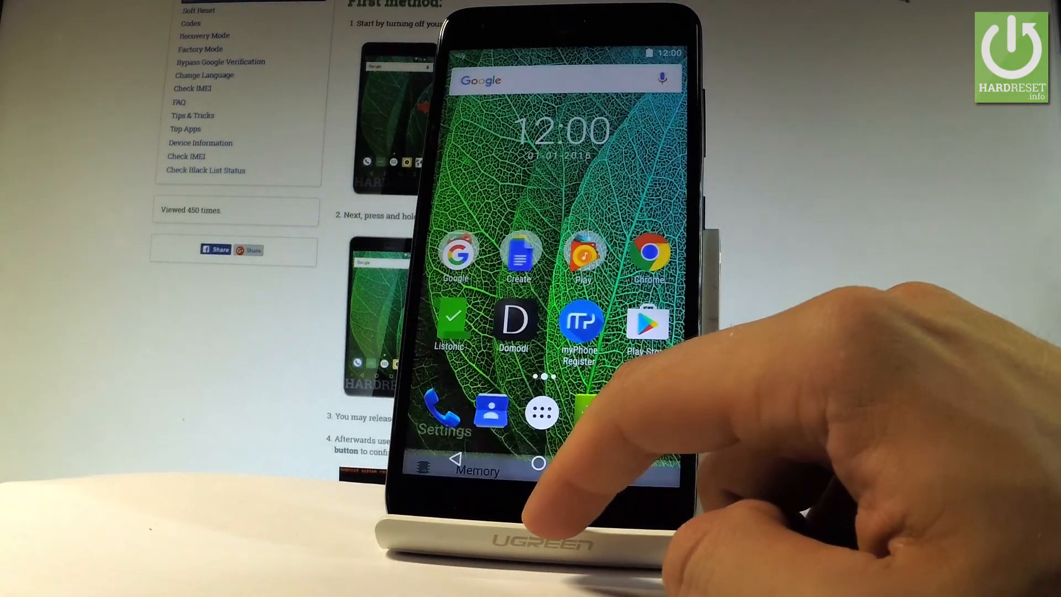